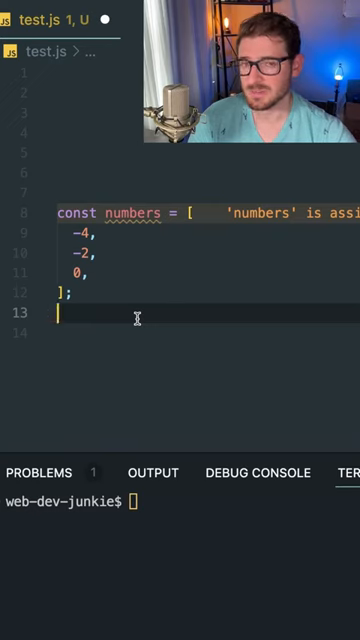
{"action": "type", "text": "const clone = numbers.slice();"}
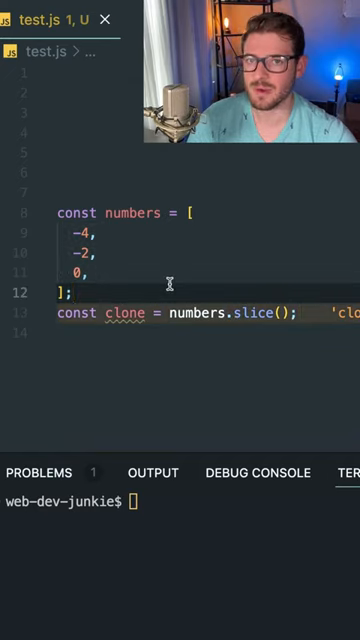
{"action": "type", "text": "console.log(numbers === b);"}
{"action": "type", "text": "const b = numbers;"}
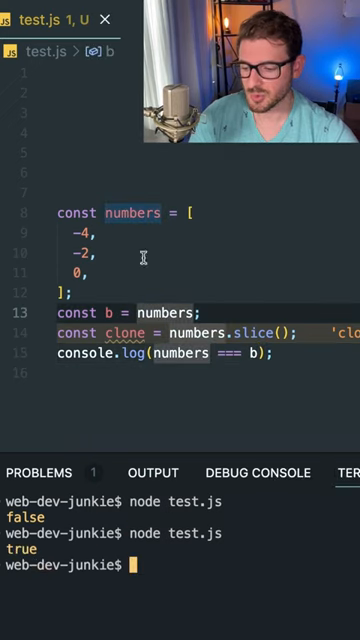
{"action": "mouse_move", "coordinate": [156, 434]}
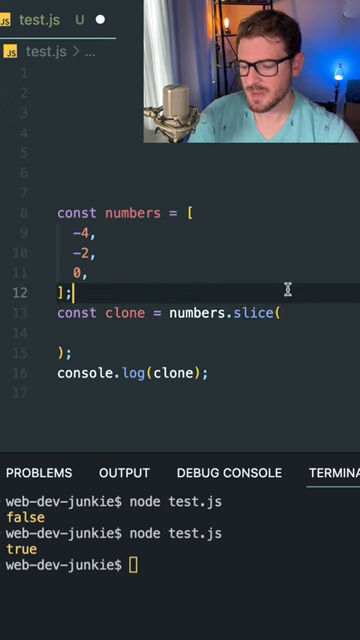
{"action": "mouse_move", "coordinate": [72, 256]}
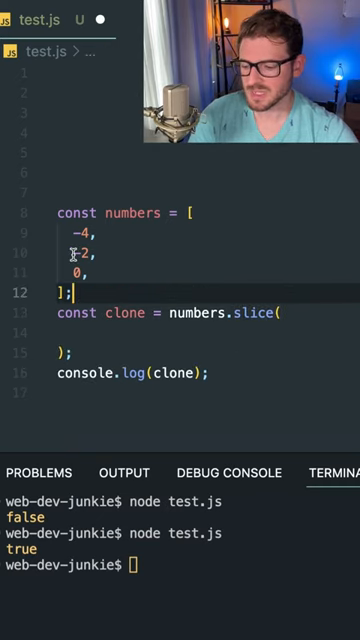